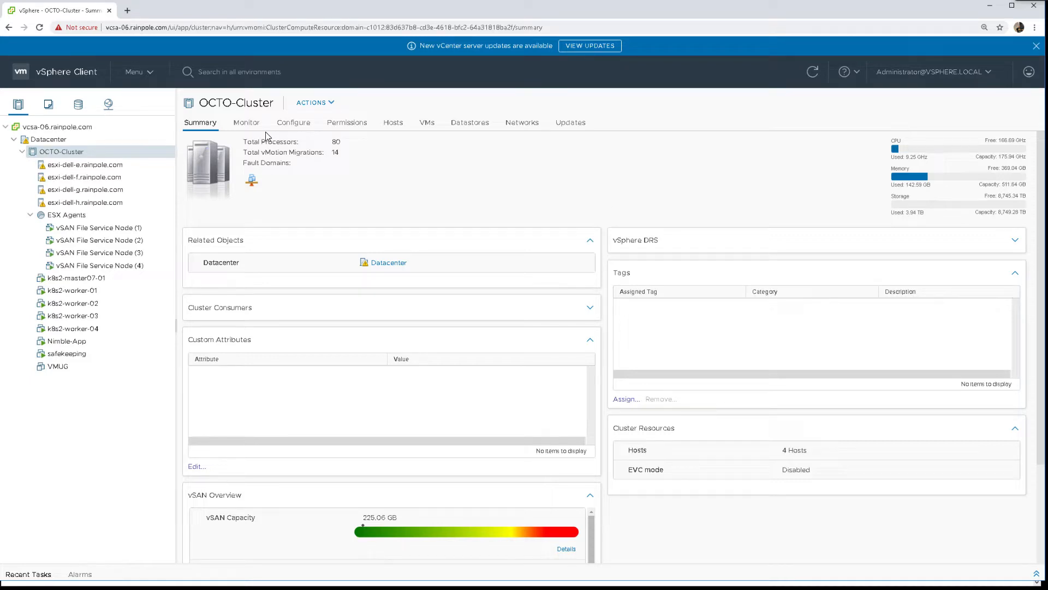
Go to OCTO-Cluster's Configure view and its vSAN File Service Shares page.
{"action": "left_click", "coordinate": [292, 123]}
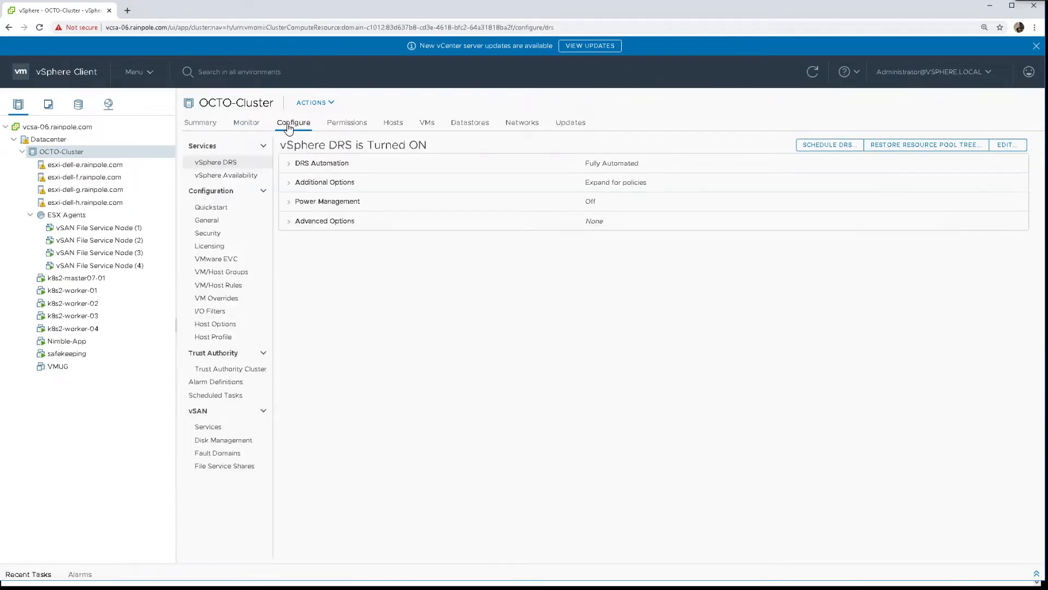
{"action": "mouse_move", "coordinate": [225, 465]}
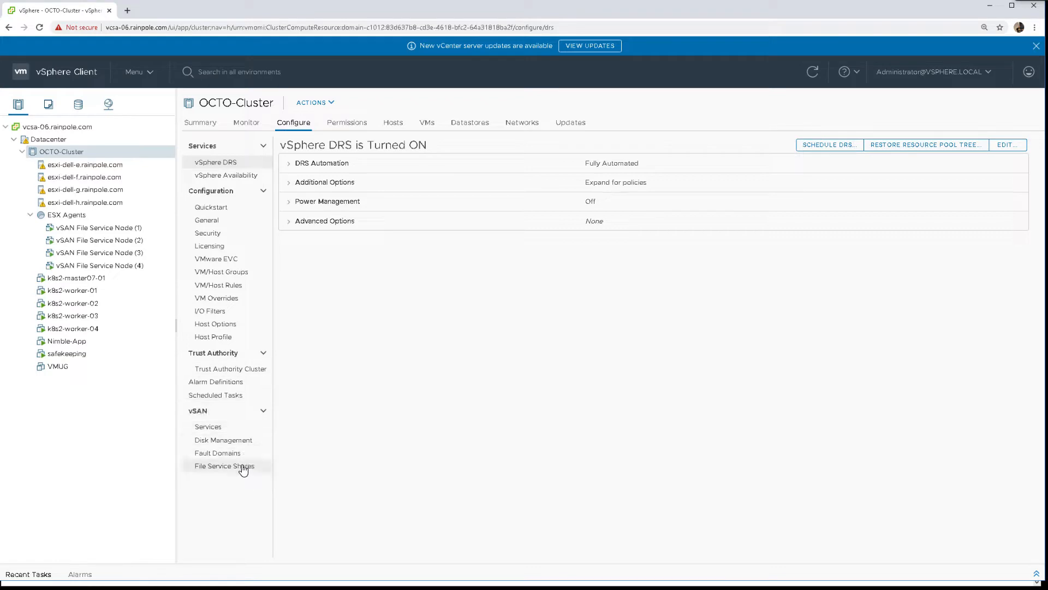
{"action": "left_click", "coordinate": [223, 465]}
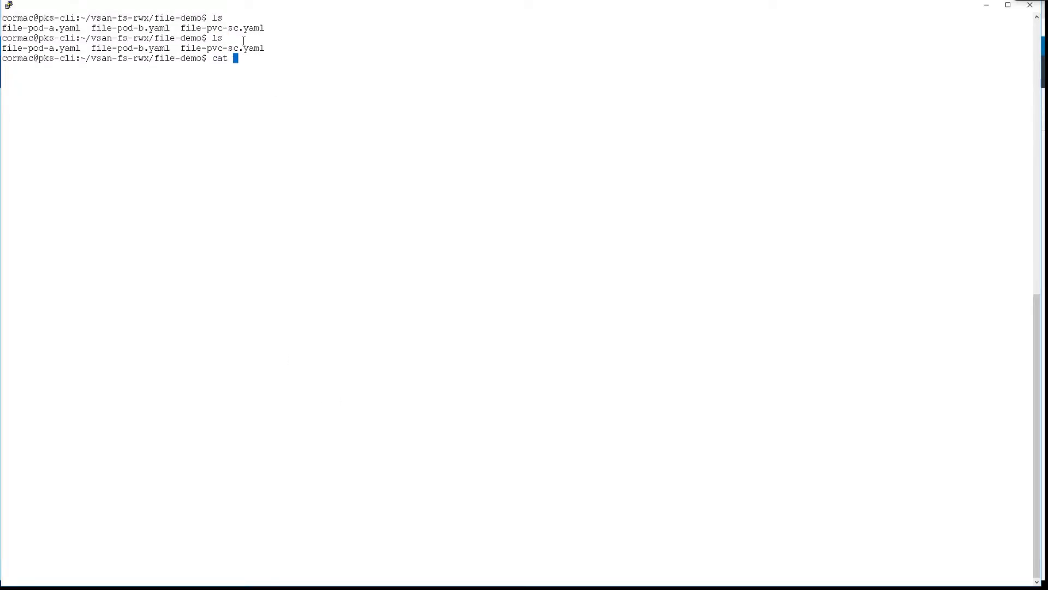
Show file-pvc-sc.yaml's storage class and ReadWriteMany claim, then begin listing storage classes.
{"action": "type", "text": " file-pvc-sc.yaml"}
{"action": "key", "text": "Return"}
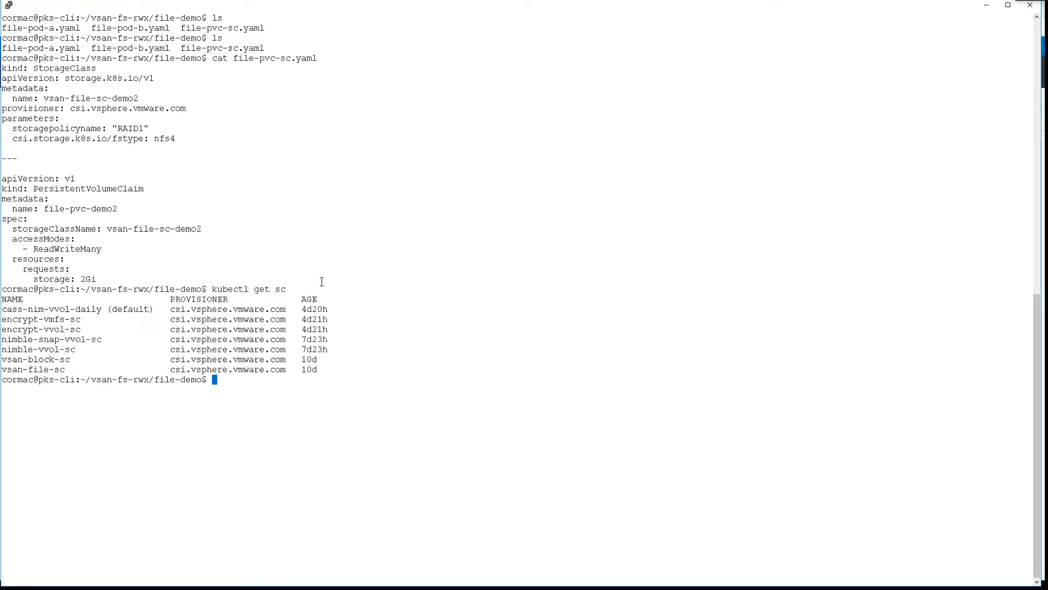
{"action": "type", "text": "kubectl get"}
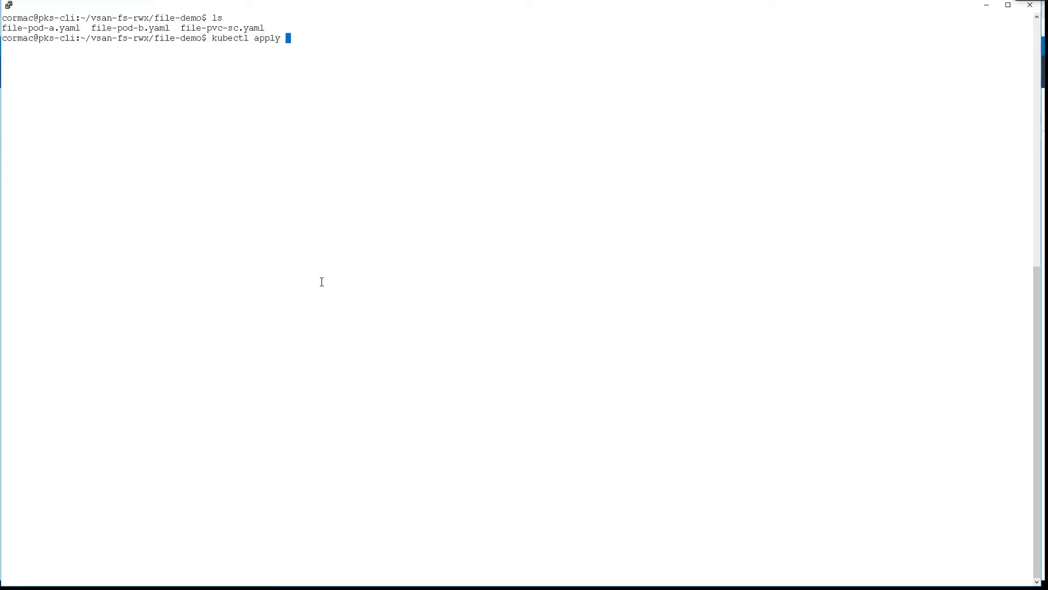
Apply file-pvc-sc.yaml to create vsan-file-sc-demo2 and list storage classes with it included.
{"action": "type", "text": "-f file-pvc-sc.yaml"}
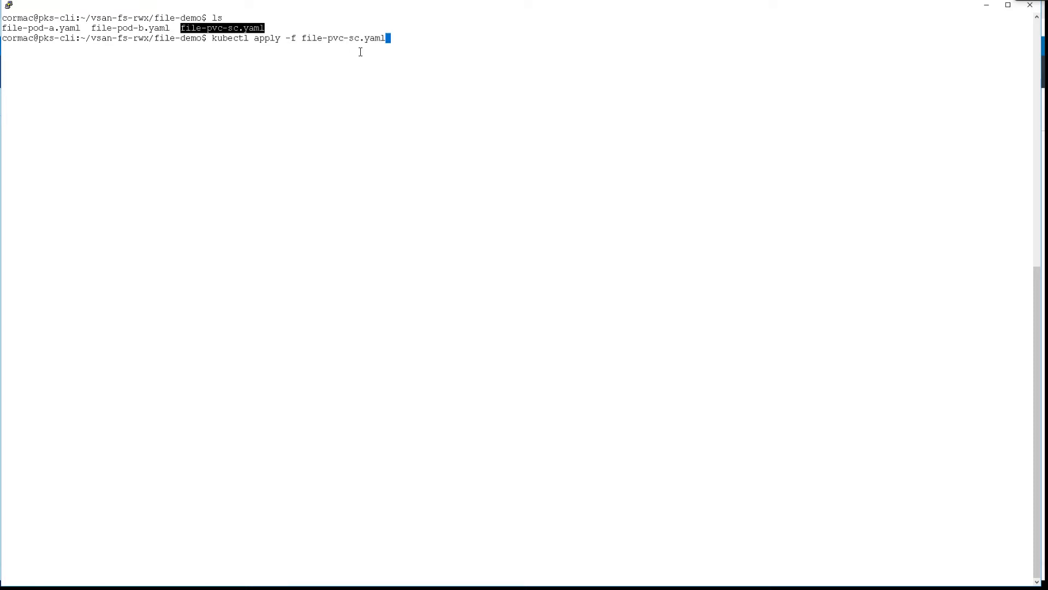
{"action": "key", "text": "Return"}
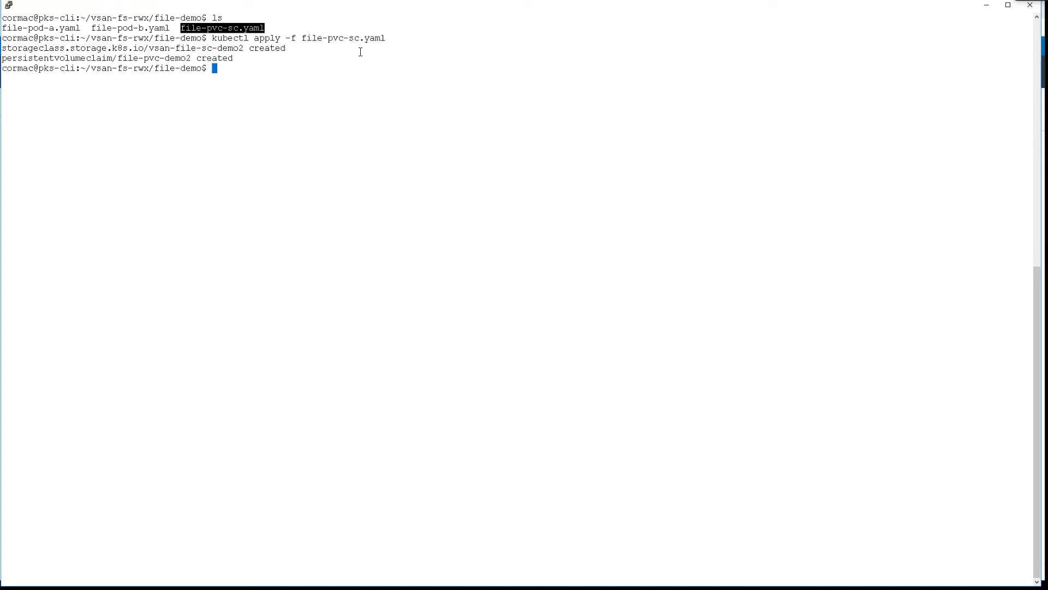
{"action": "type", "text": "kubectl get"}
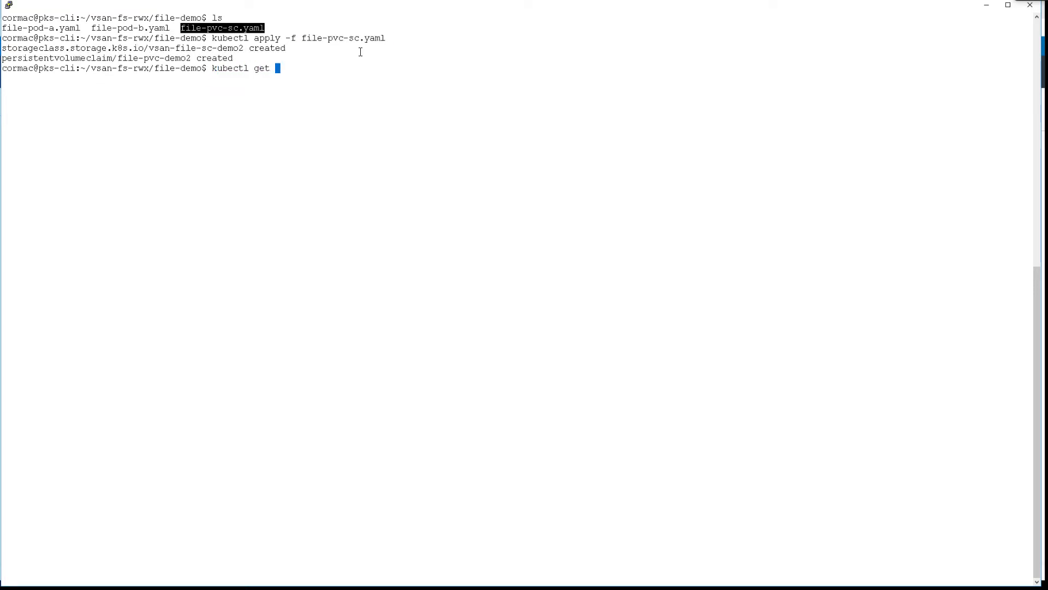
{"action": "key", "text": "Return"}
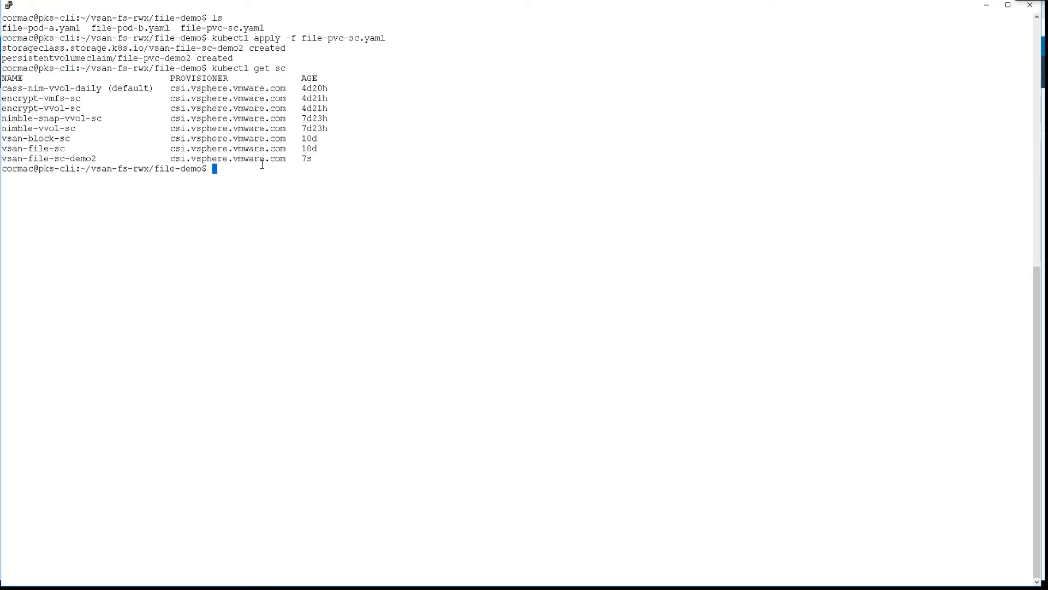
List the persistent volume claims, confirming file-pvc-demo2 is Bound at 2Gi RWX.
{"action": "type", "text": "kubectl get pvc"}
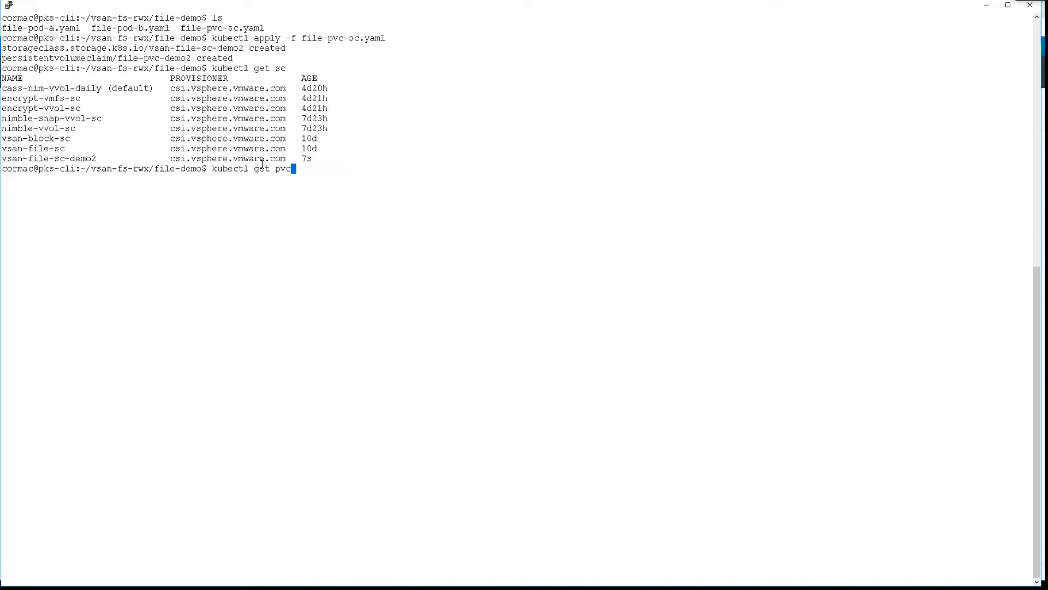
{"action": "key", "text": "Return"}
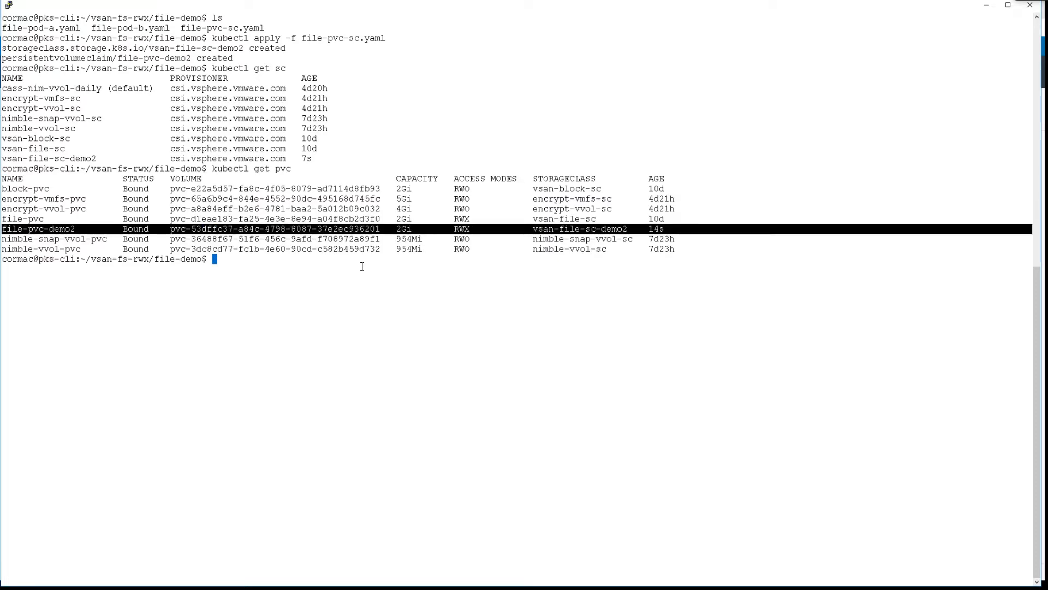
{"action": "type", "text": "ku"}
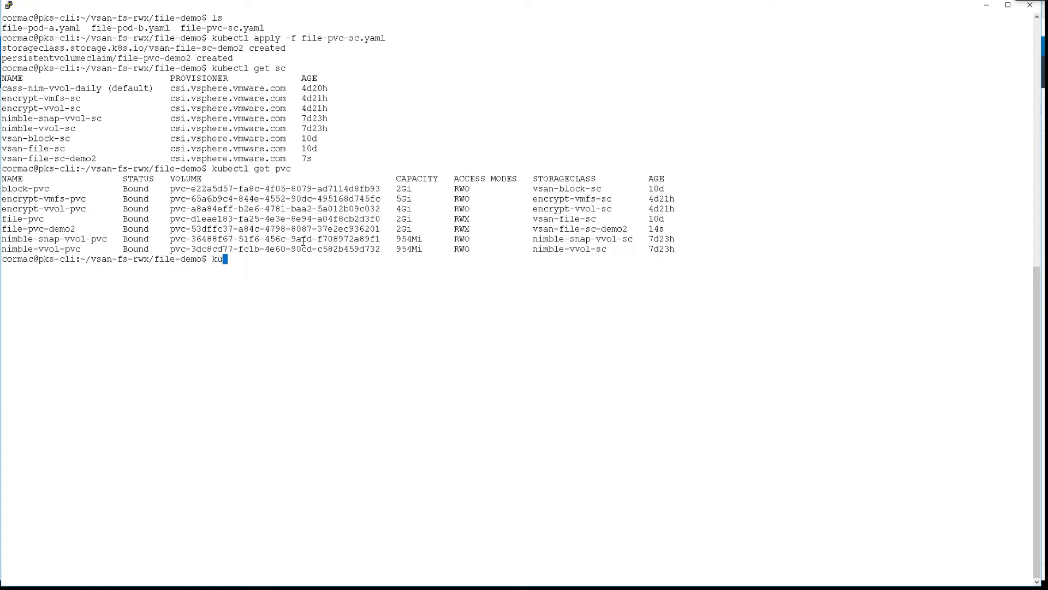
{"action": "key", "text": "Return"}
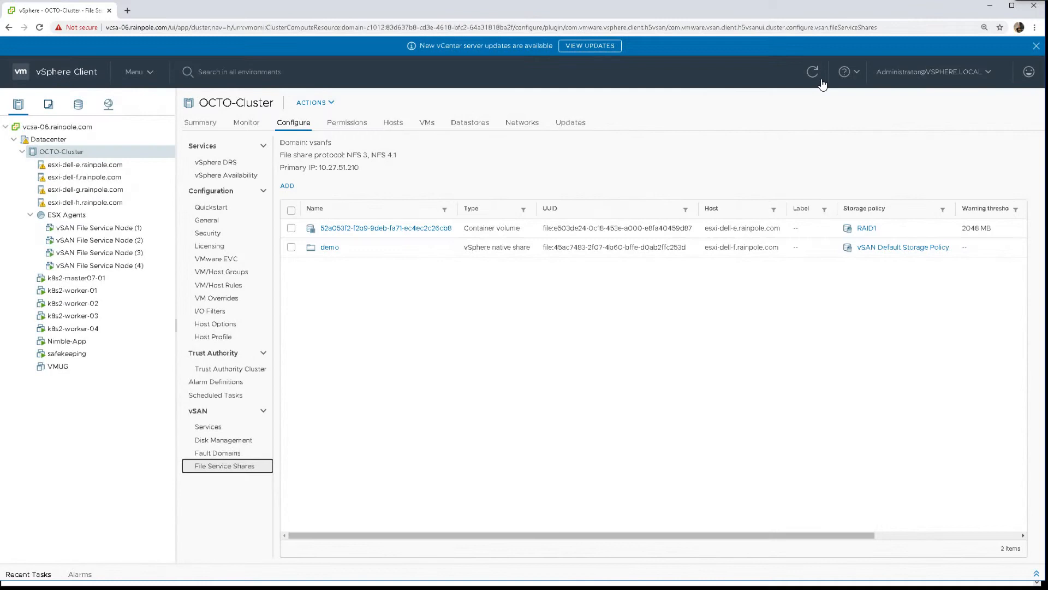
Refresh File Service Shares to show the new RAID1 container volume, then go to Monitor.
{"action": "left_click", "coordinate": [812, 72]}
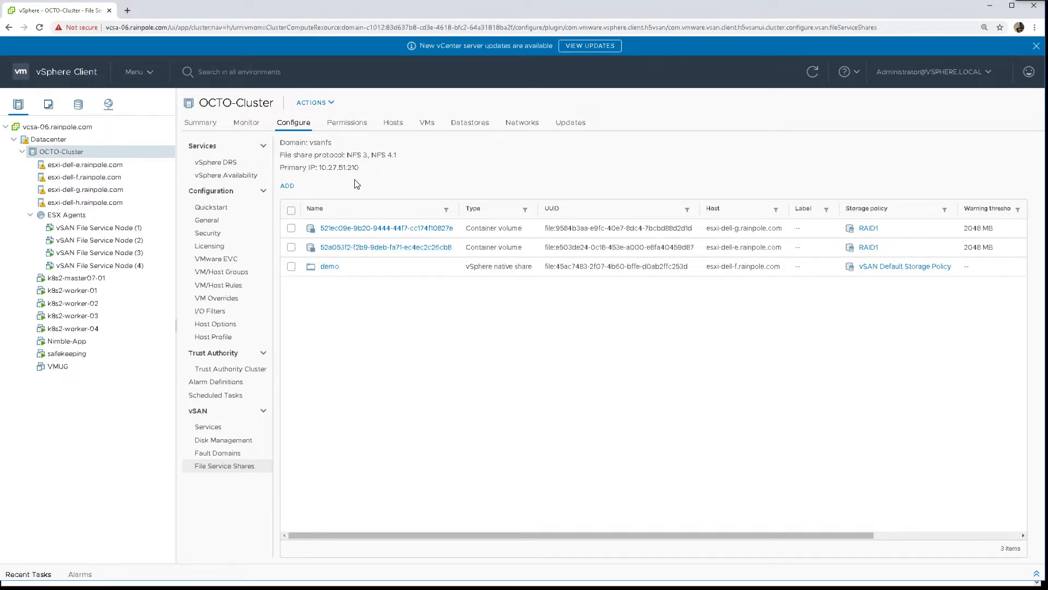
{"action": "left_click", "coordinate": [246, 122]}
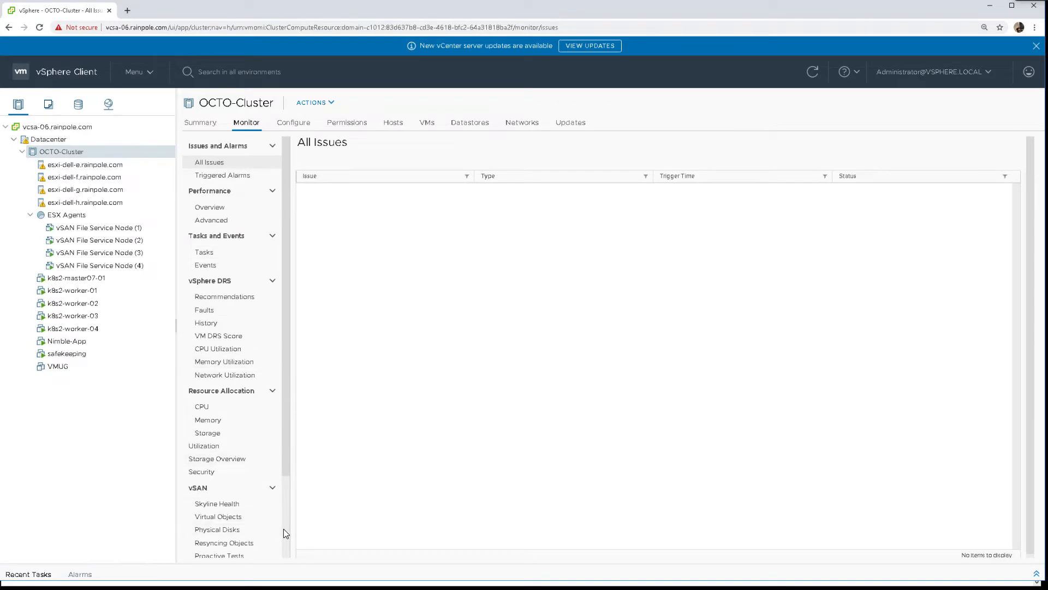
Show Container Volumes with the Type column added and a wider Volume Name column.
{"action": "left_click", "coordinate": [226, 551]}
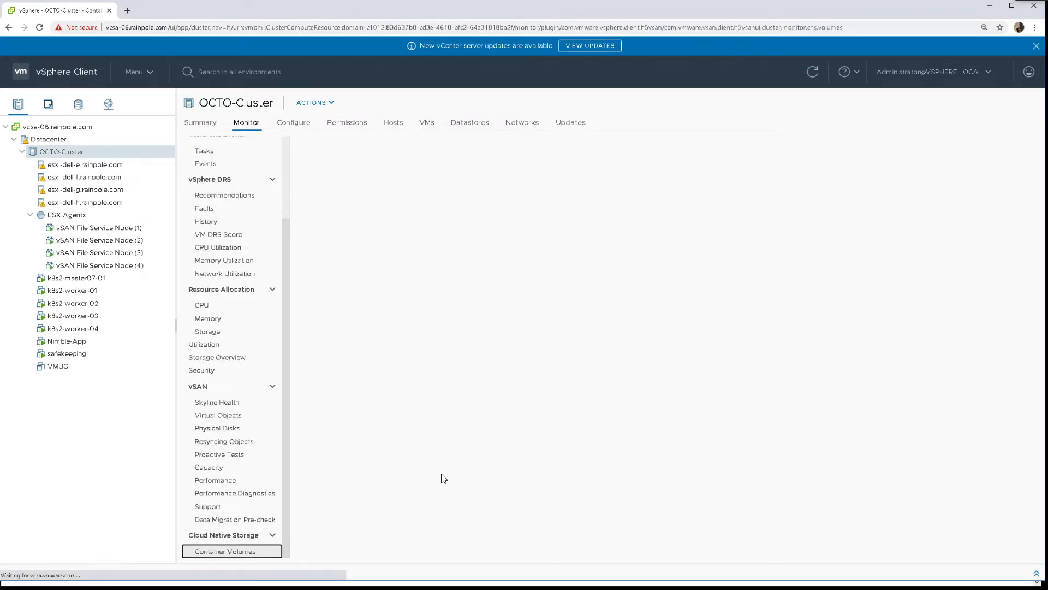
{"action": "left_click", "coordinate": [225, 550]}
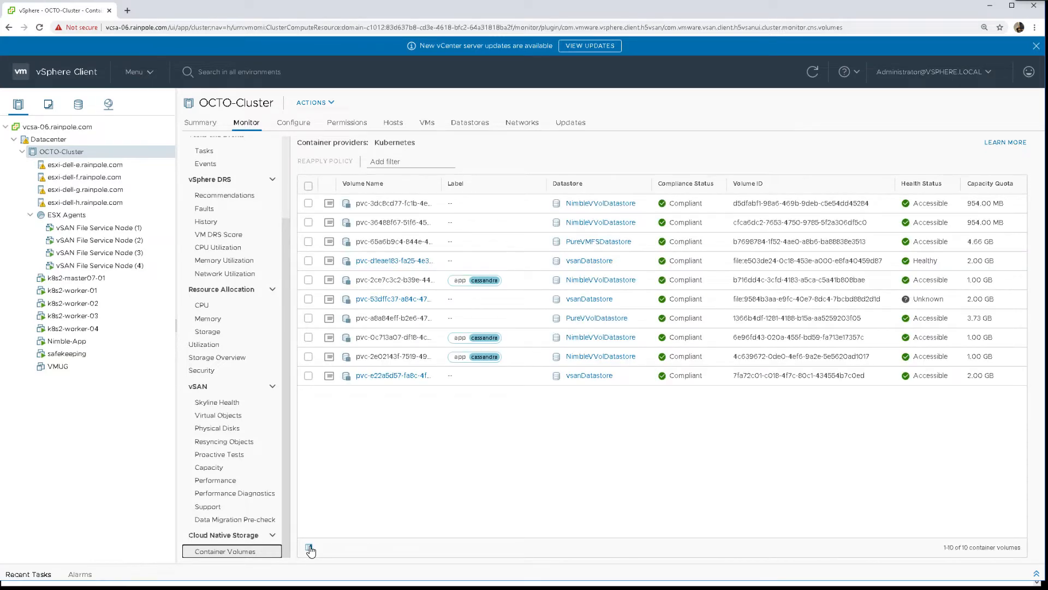
{"action": "left_click", "coordinate": [309, 547]}
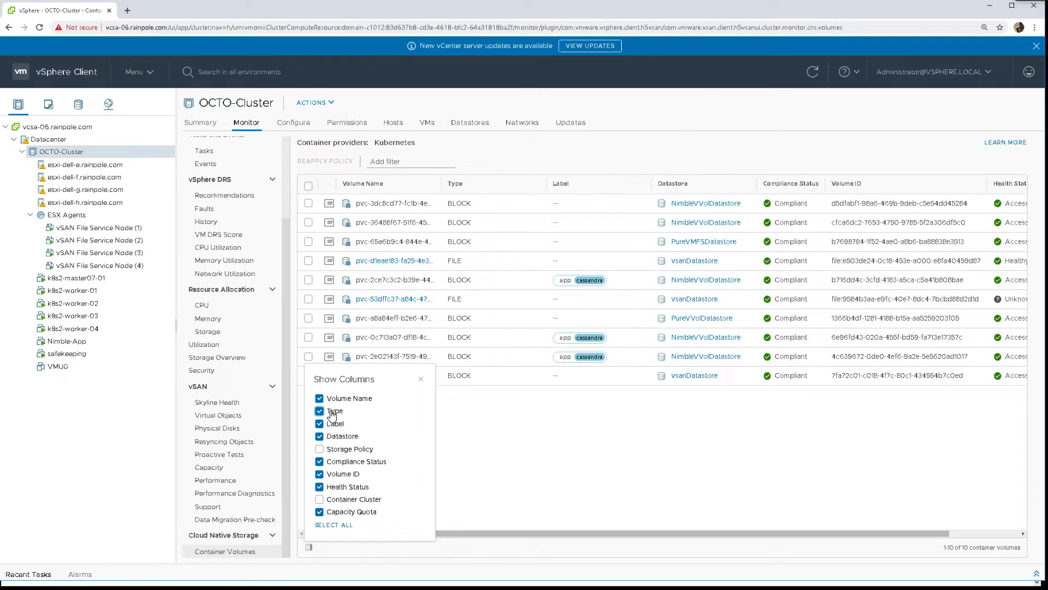
{"action": "mouse_move", "coordinate": [332, 537]}
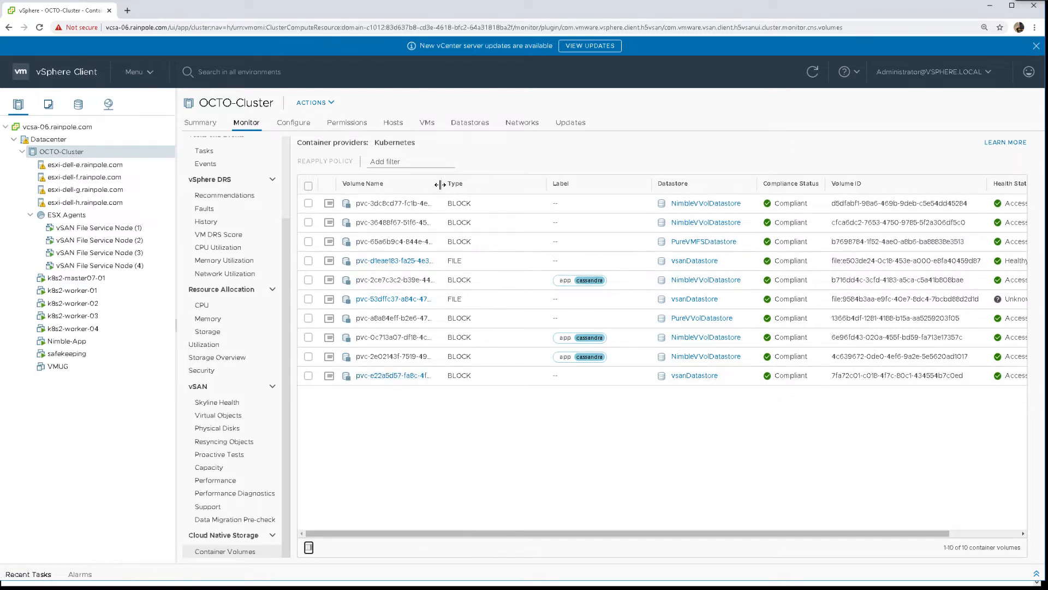
{"action": "left_click_drag", "start_coordinate": [438, 184], "coordinate": [488, 184]}
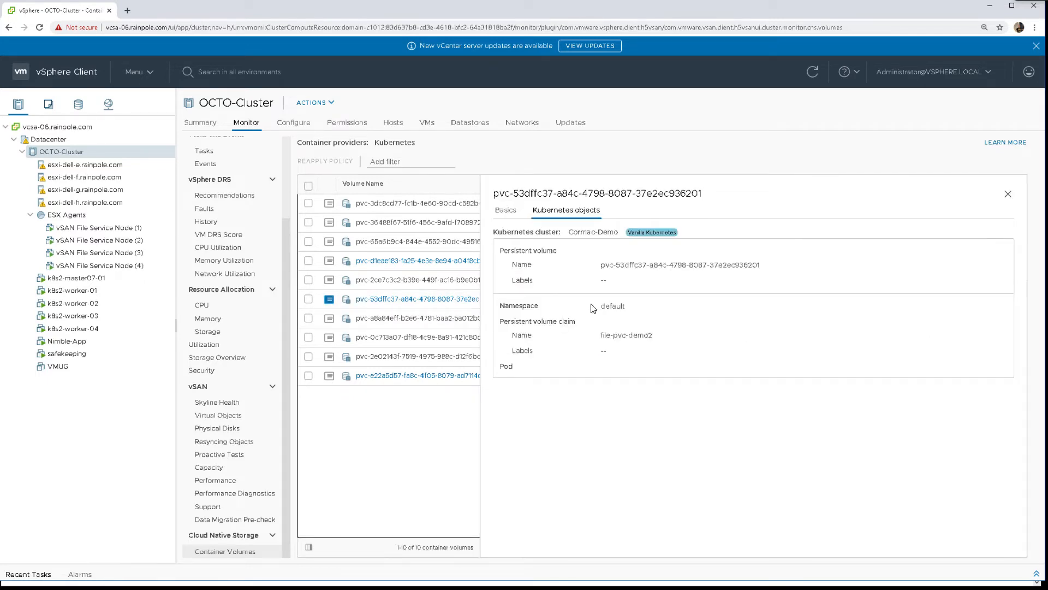
{"action": "mouse_move", "coordinate": [576, 230]}
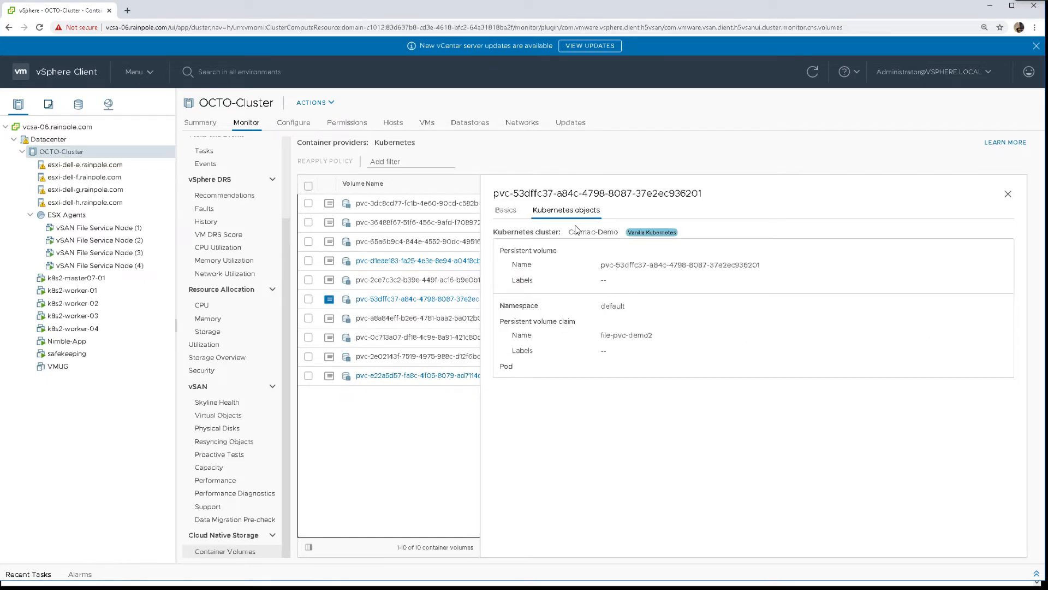
{"action": "left_click", "coordinate": [505, 209]}
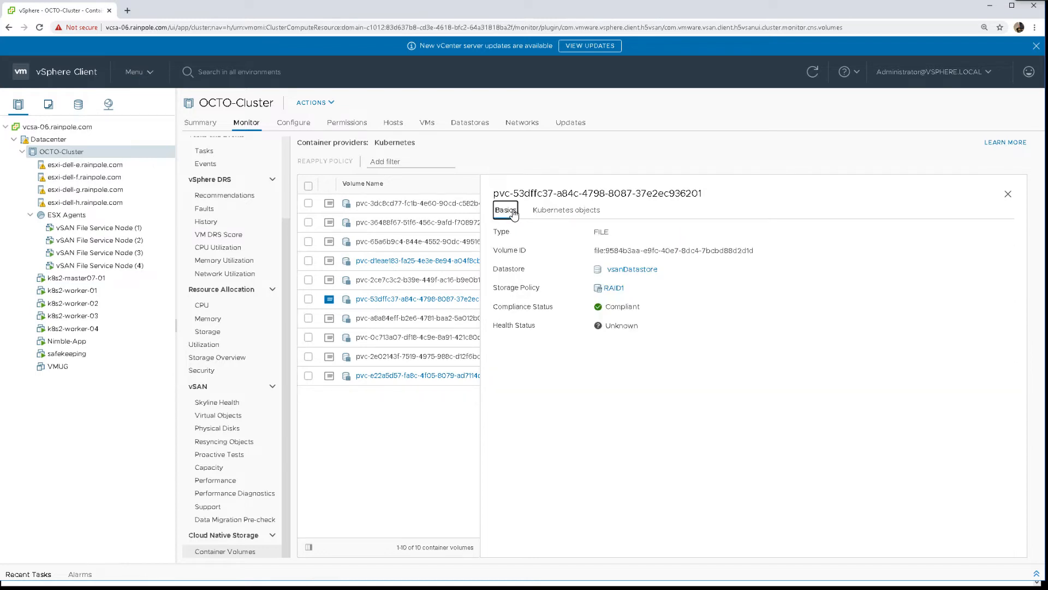
{"action": "mouse_move", "coordinate": [606, 322]}
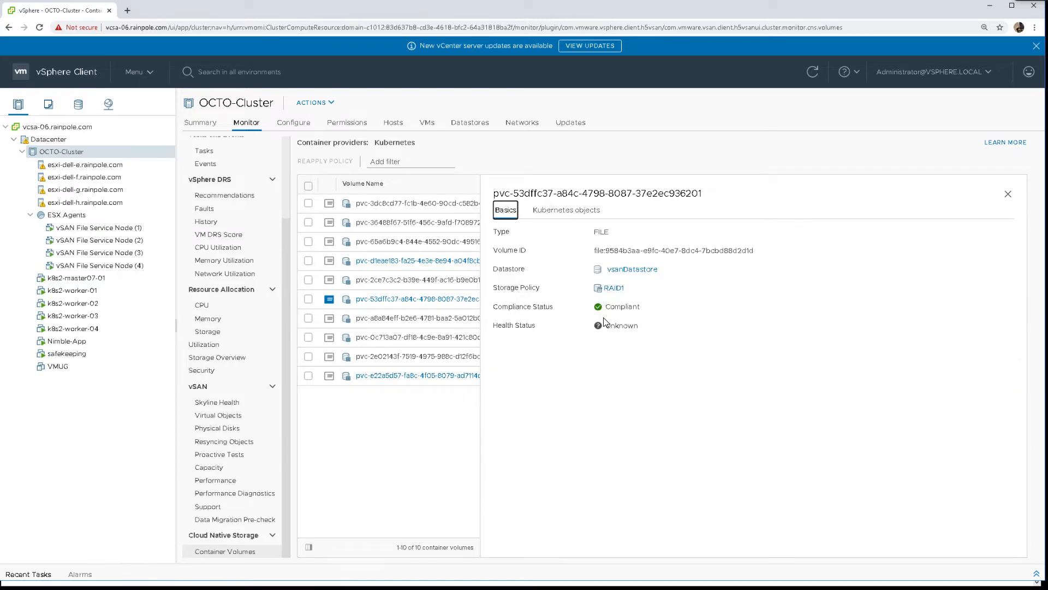
{"action": "left_click", "coordinate": [564, 210]}
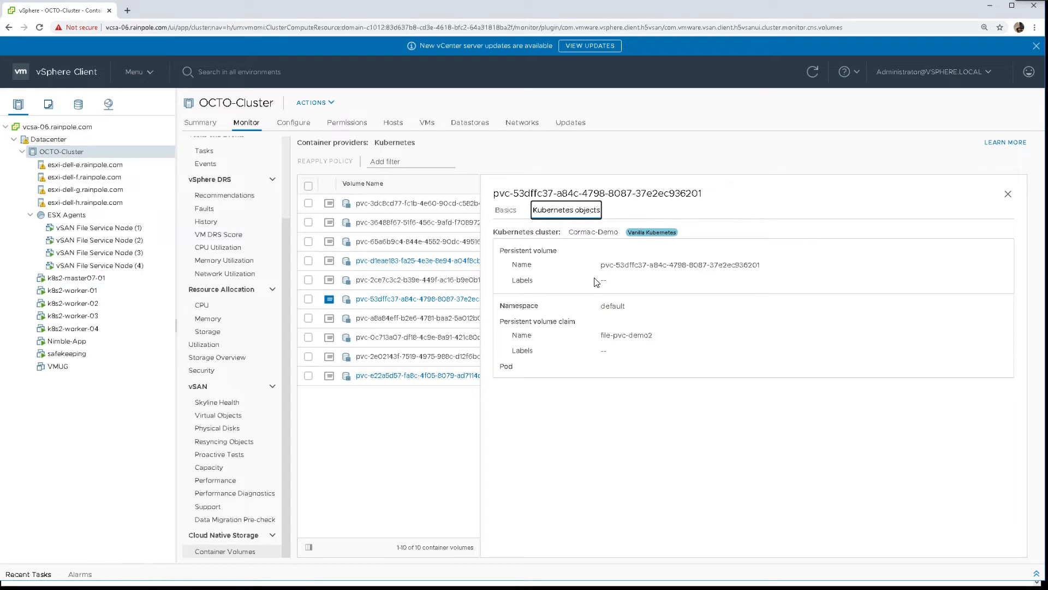
{"action": "mouse_move", "coordinate": [619, 356]}
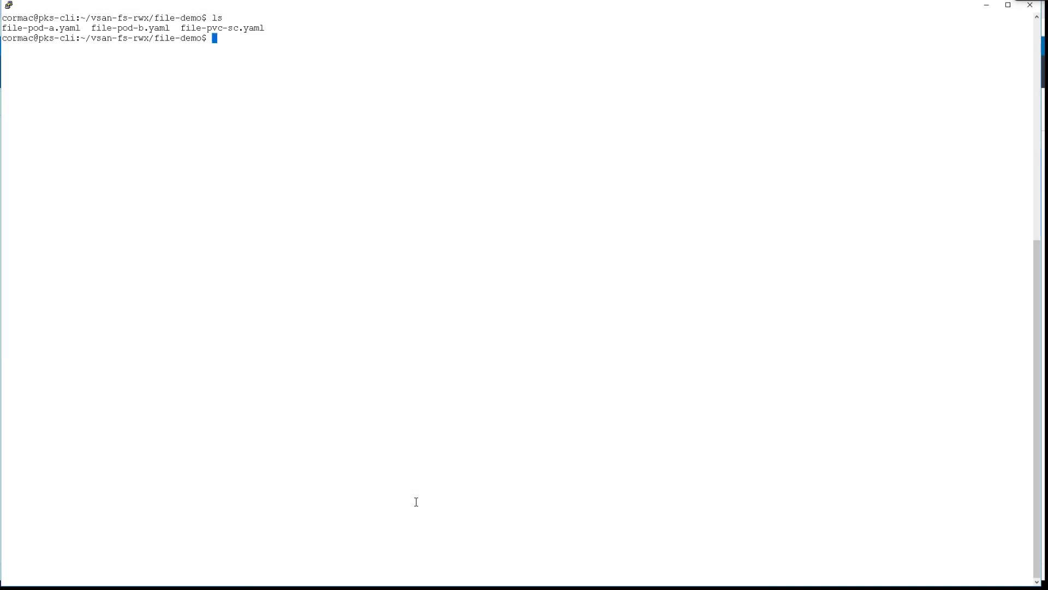
Create pods from file-pod-a.yaml and file-pod-b.yaml and list pods to confirm both run.
{"action": "type", "text": "kubectl app"}
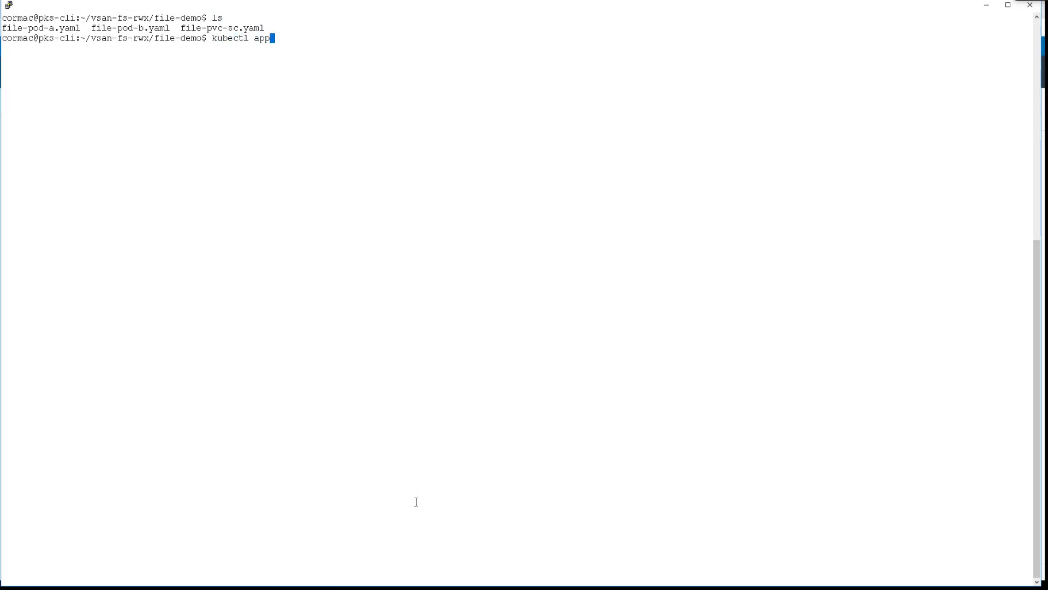
{"action": "type", "text": "ly -f"}
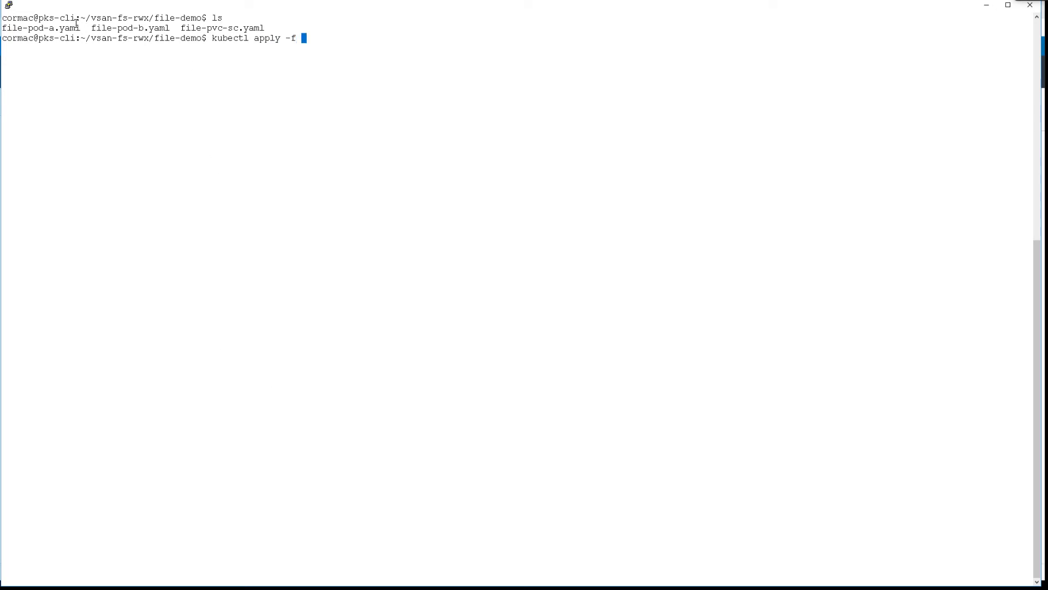
{"action": "type", "text": "file-pod-a.yaml"}
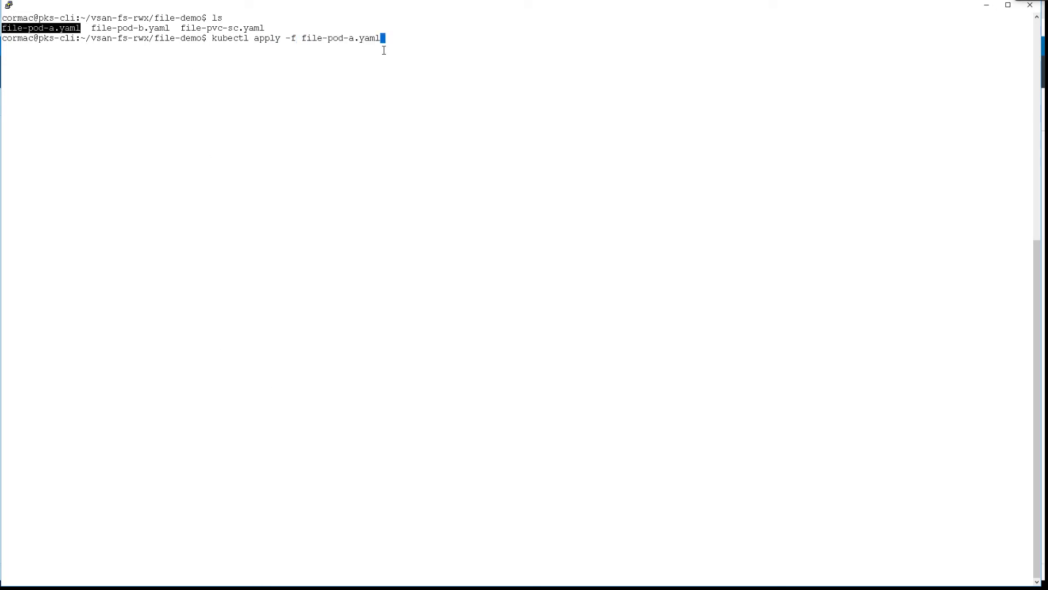
{"action": "key", "text": "Return"}
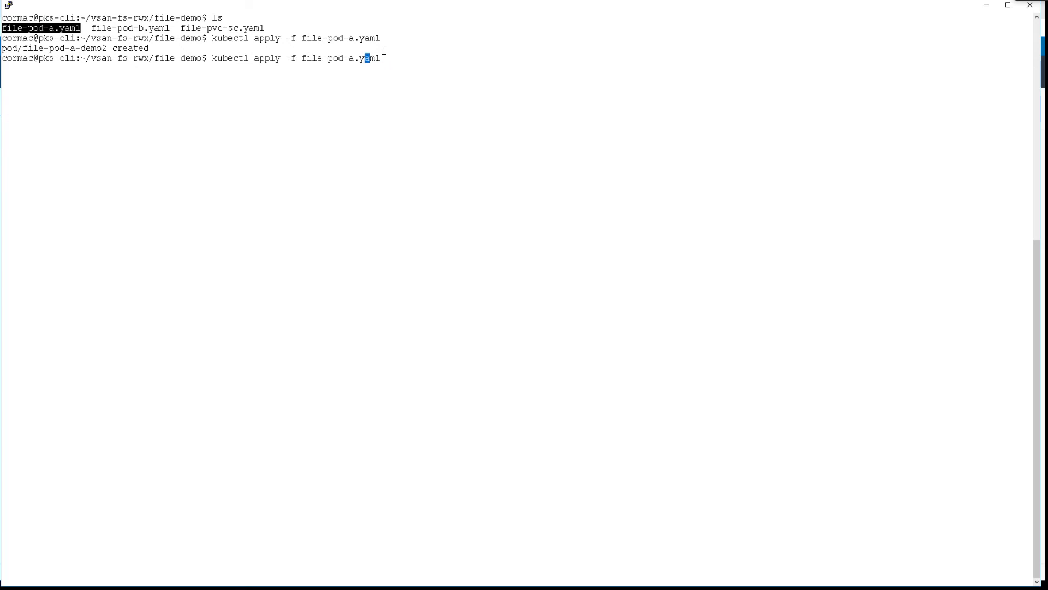
{"action": "key", "text": "Return"}
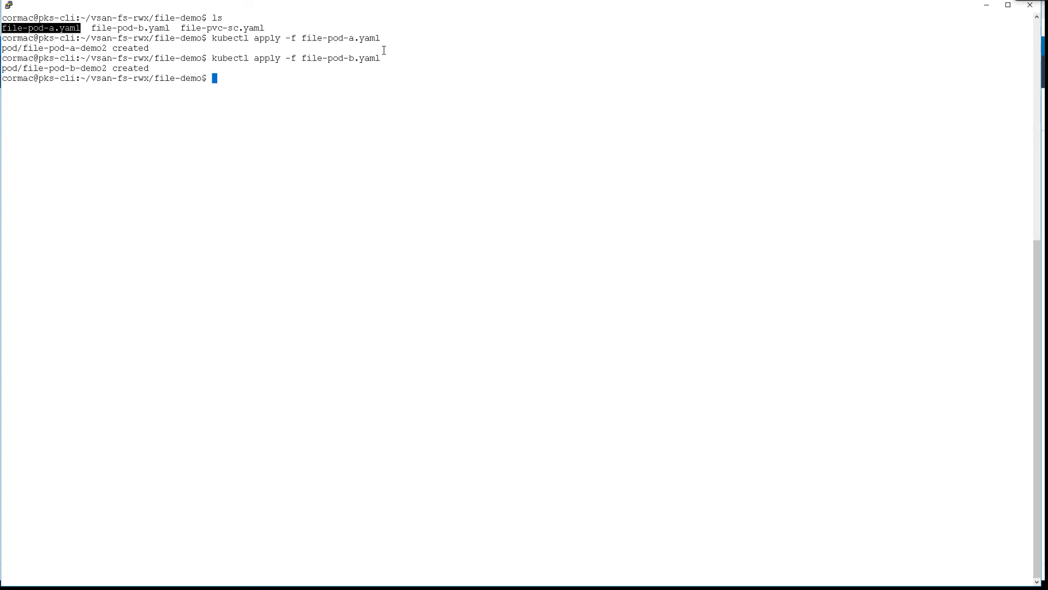
{"action": "type", "text": "kubectl get pods"}
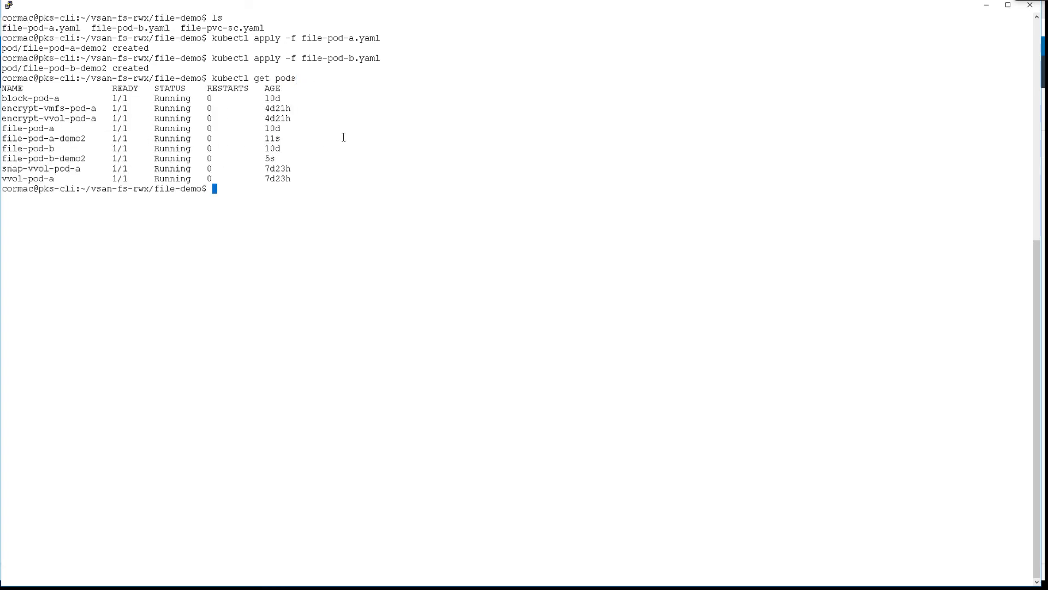
Start an interactive /bin/sh shell inside file-pod-a-demo2 via kubectl exec.
{"action": "type", "text": "kubectl exec"}
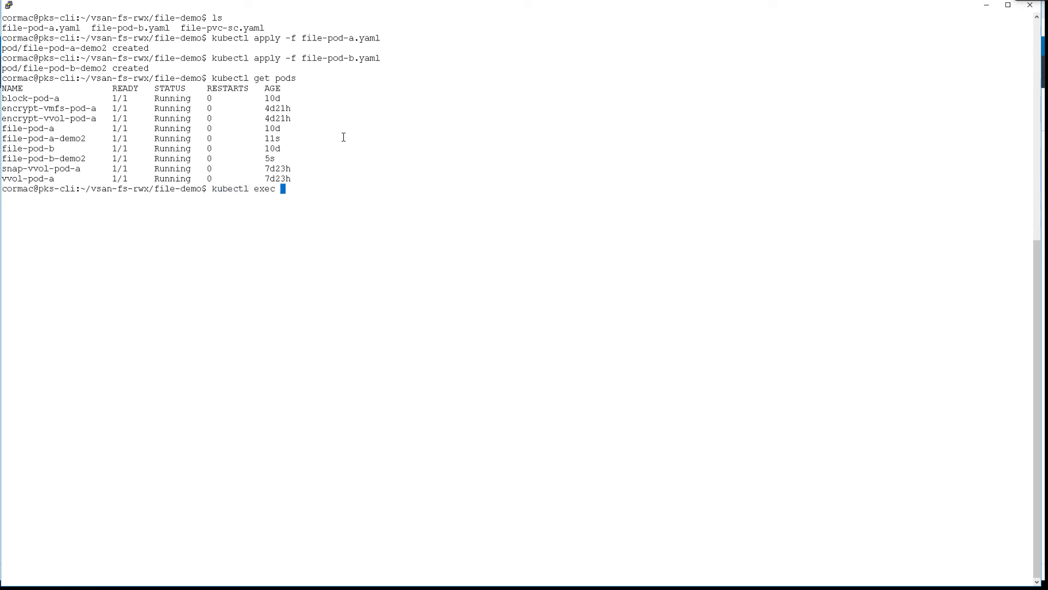
{"action": "type", "text": "-it"}
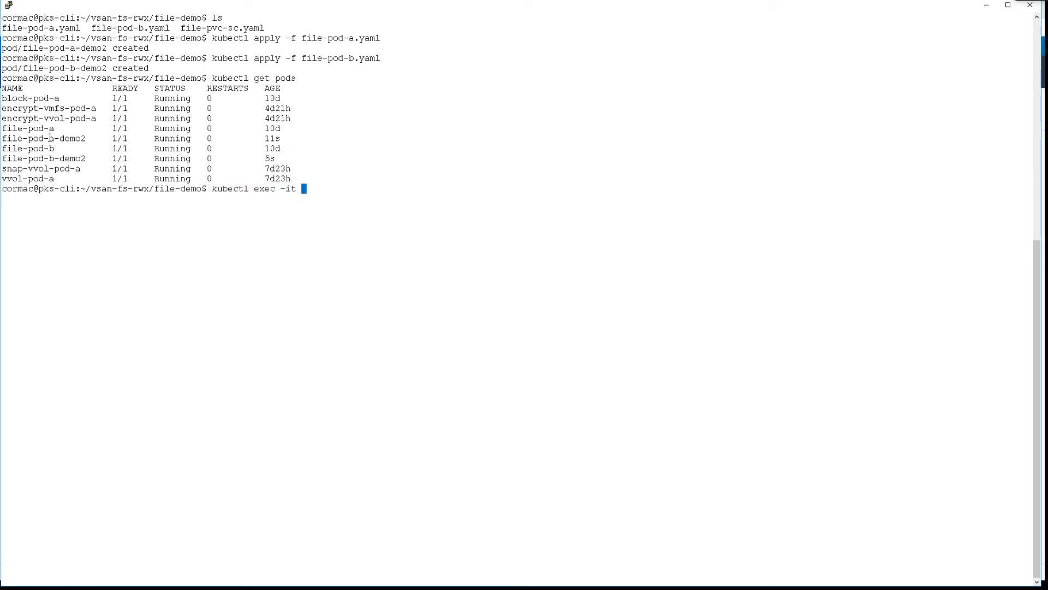
{"action": "type", "text": "file-pod-a-demo2 -- /b"}
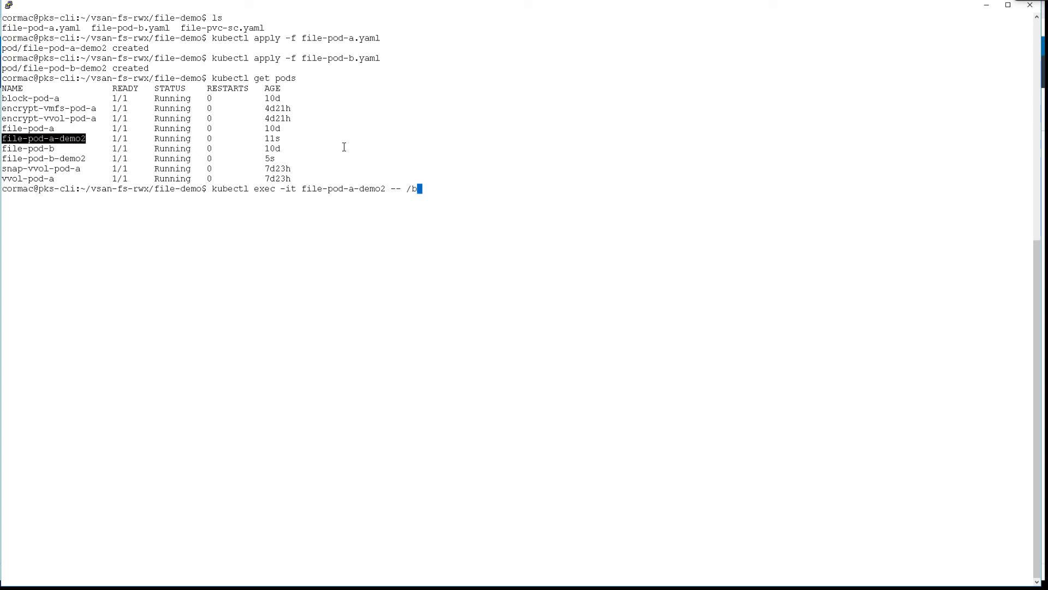
{"action": "key", "text": "Return"}
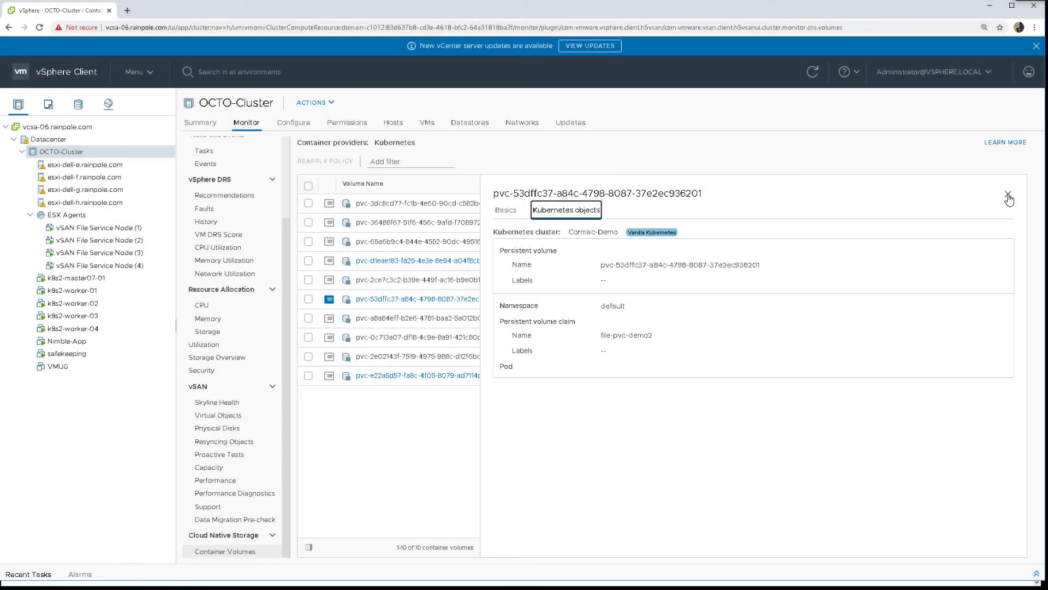
Reopen the pvc-53dffc37 volume's details to show file-pod-a-demo2 and file-pod-b-demo2 attached.
{"action": "left_click", "coordinate": [1008, 196]}
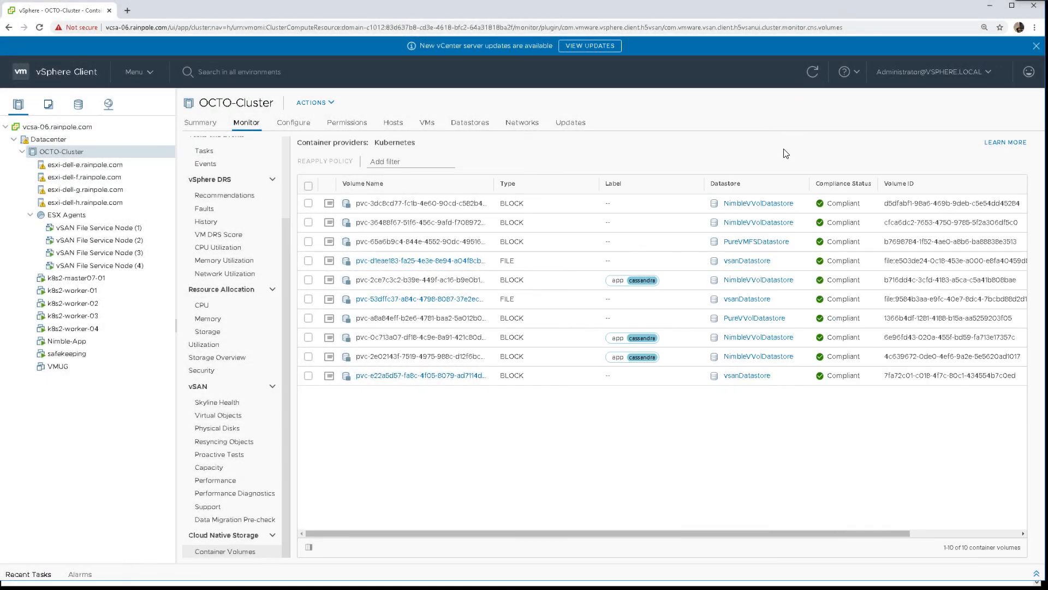
{"action": "mouse_move", "coordinate": [517, 280]}
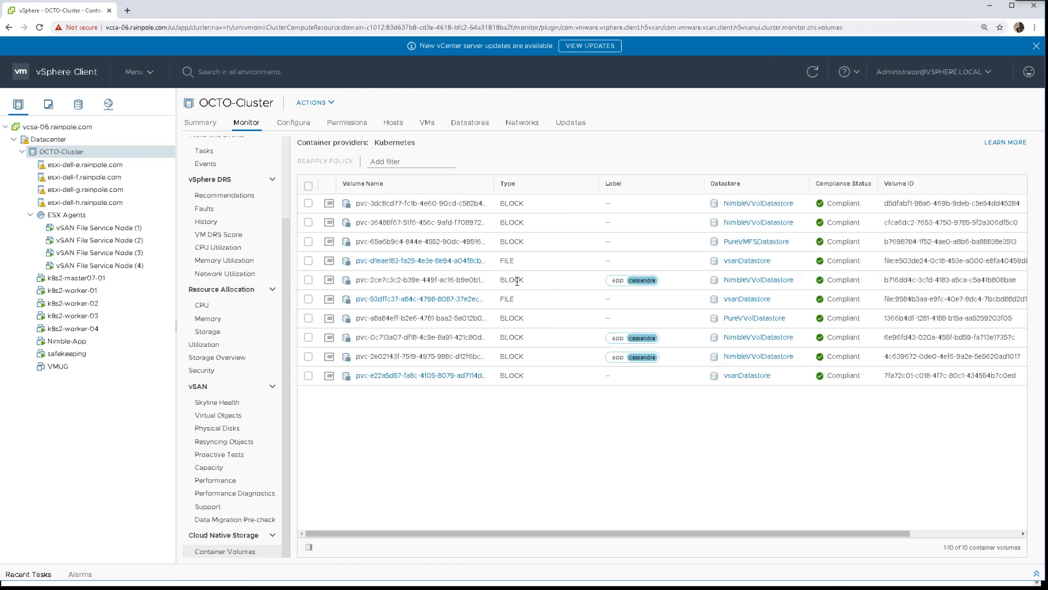
{"action": "mouse_move", "coordinate": [407, 301]}
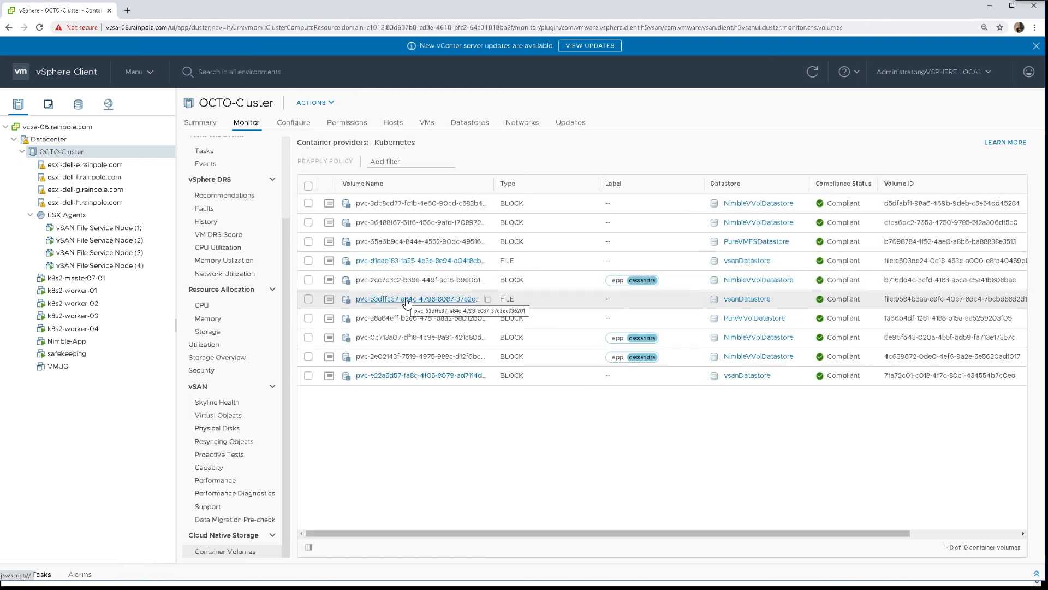
{"action": "left_click", "coordinate": [329, 299]}
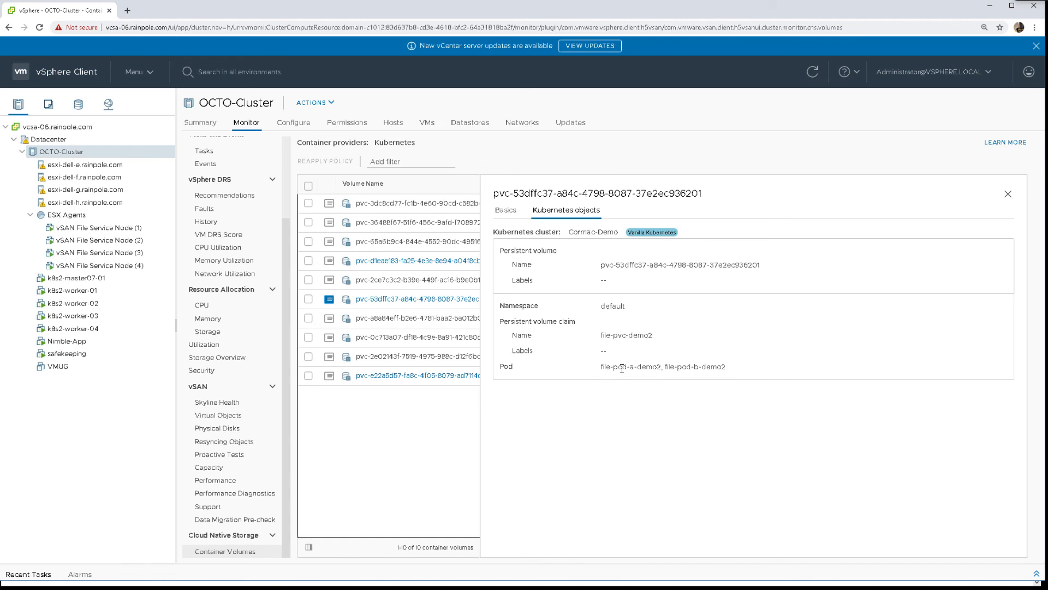
{"action": "mouse_move", "coordinate": [716, 388]}
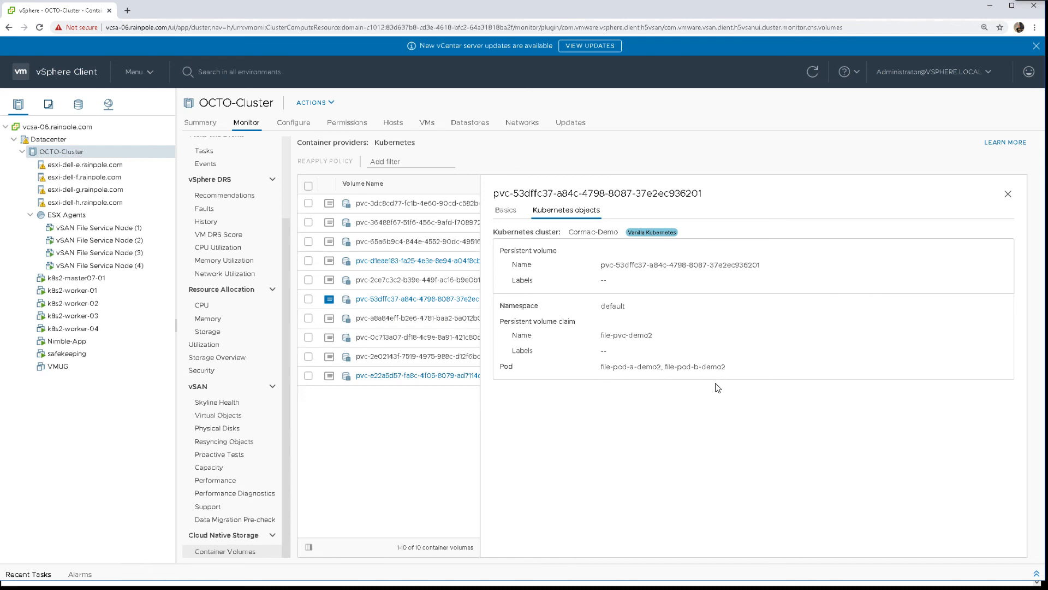